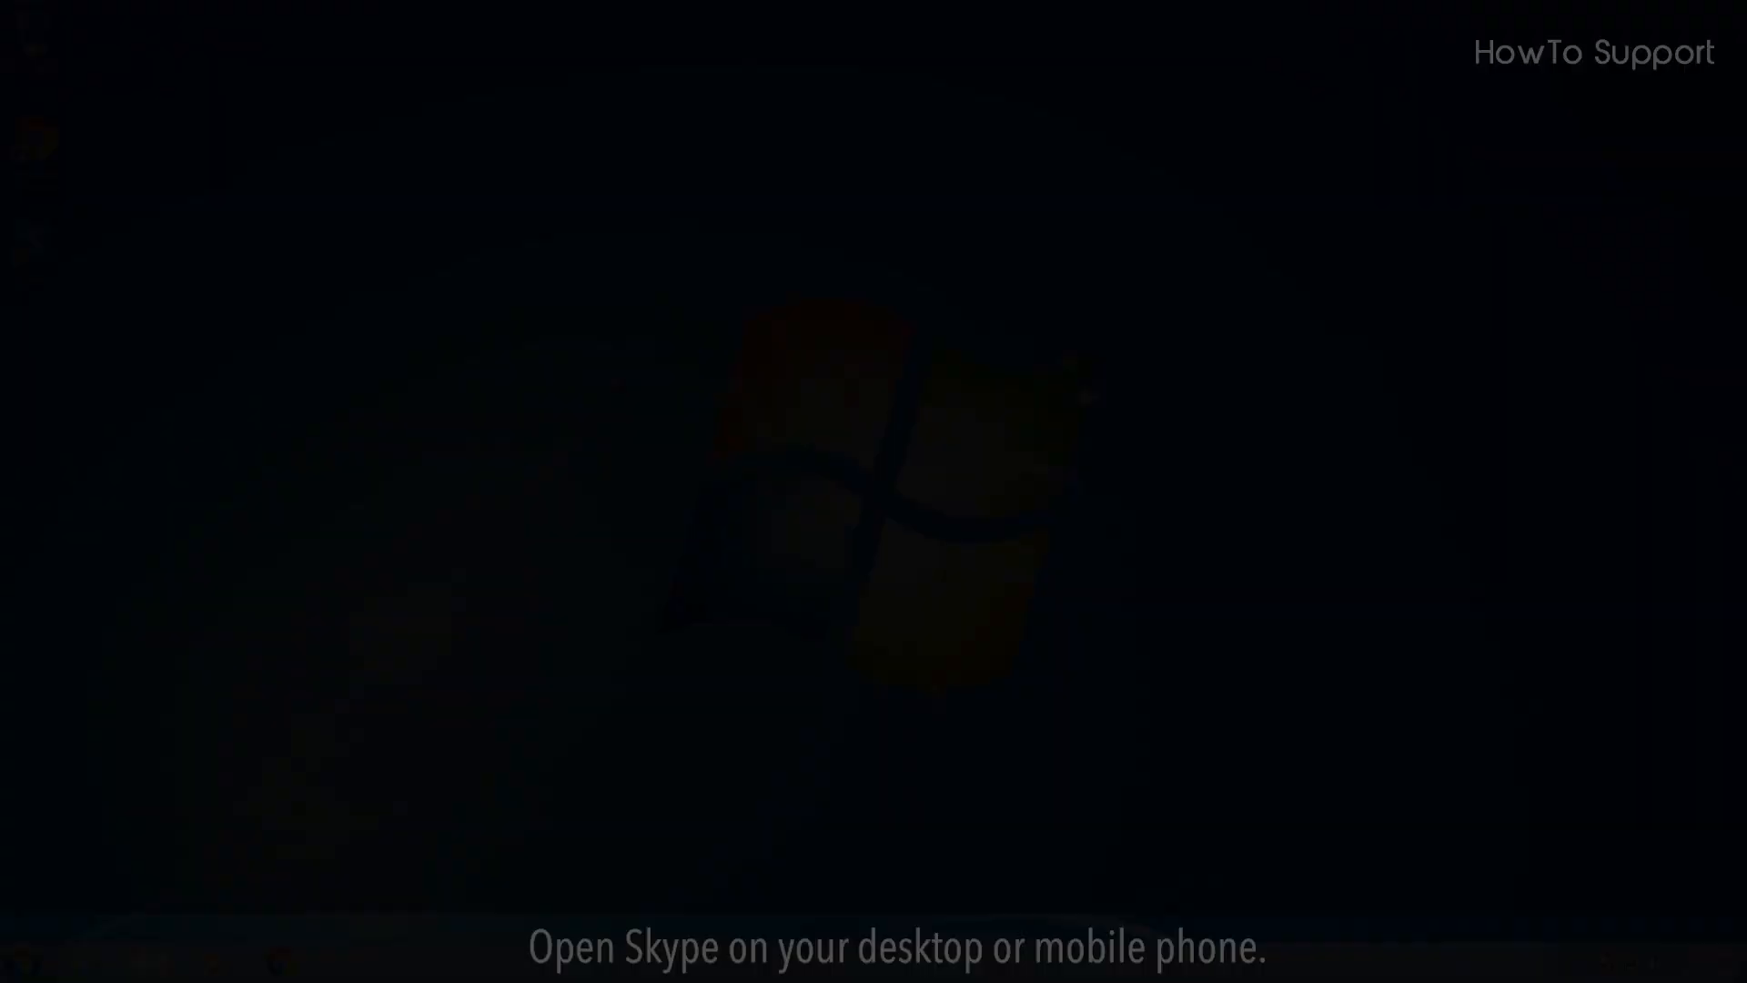
Launch Skype from the desktop and begin signing in to an account
{"action": "double_click", "coordinate": [31, 239]}
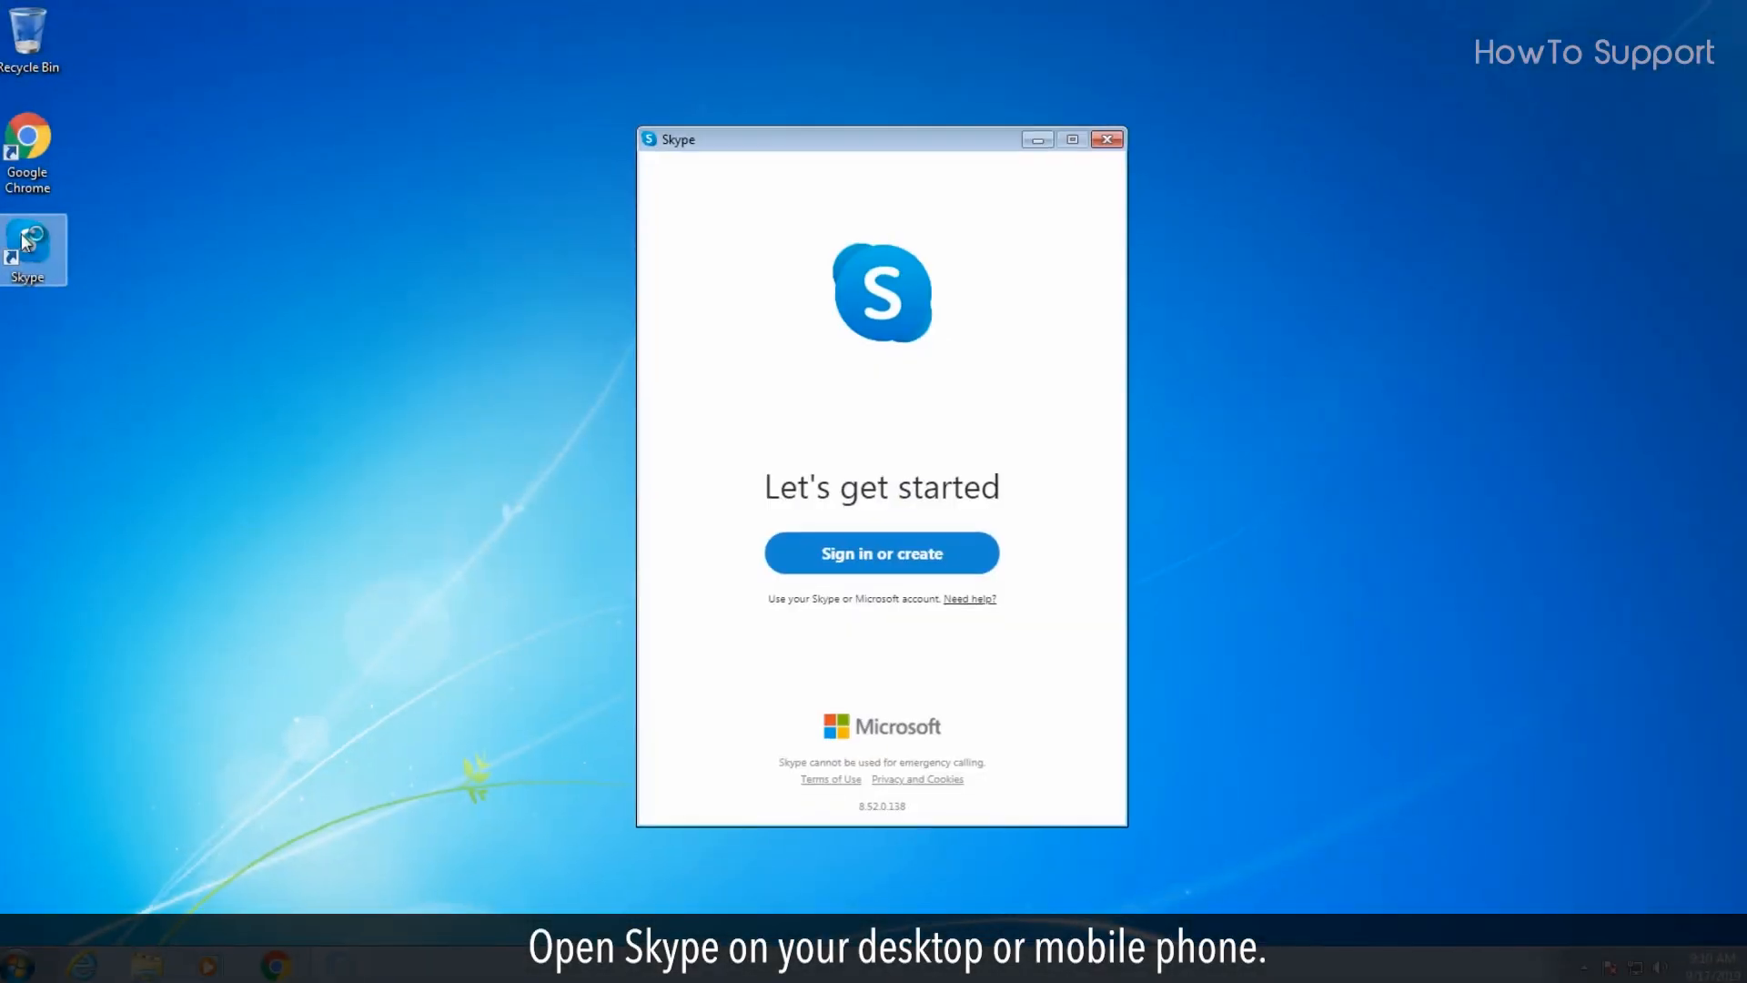
{"action": "left_click", "coordinate": [883, 553]}
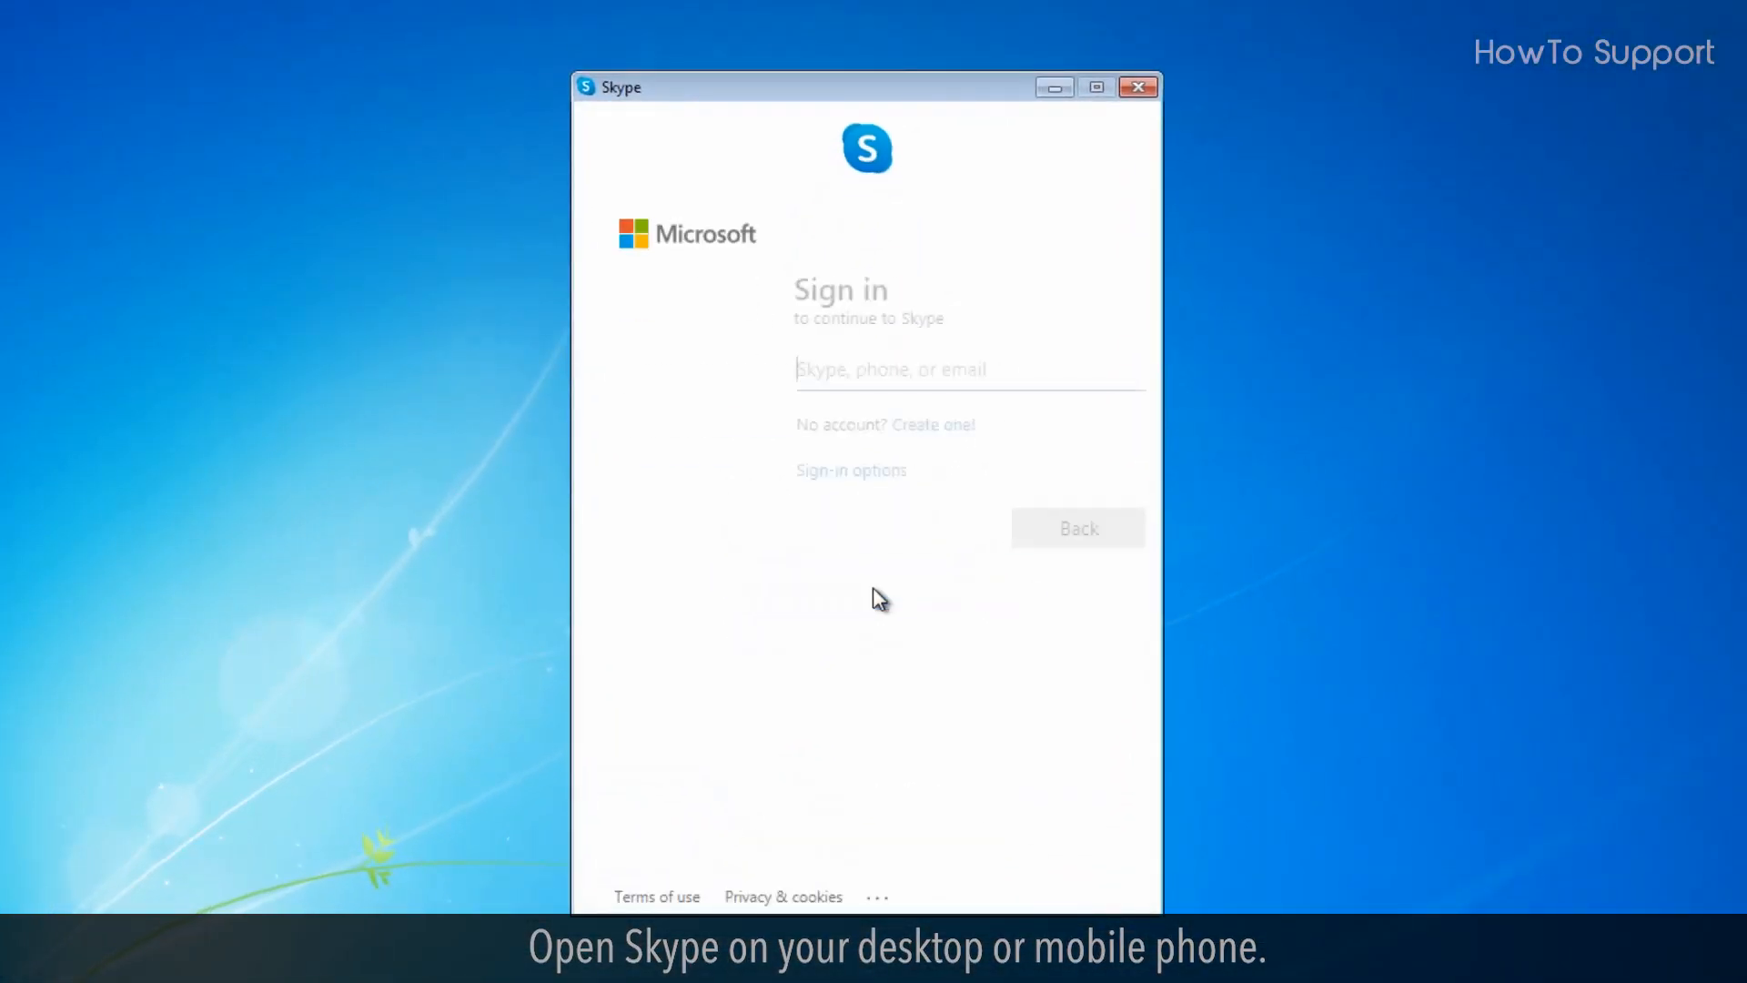
{"action": "type", "text": "mary.ando"}
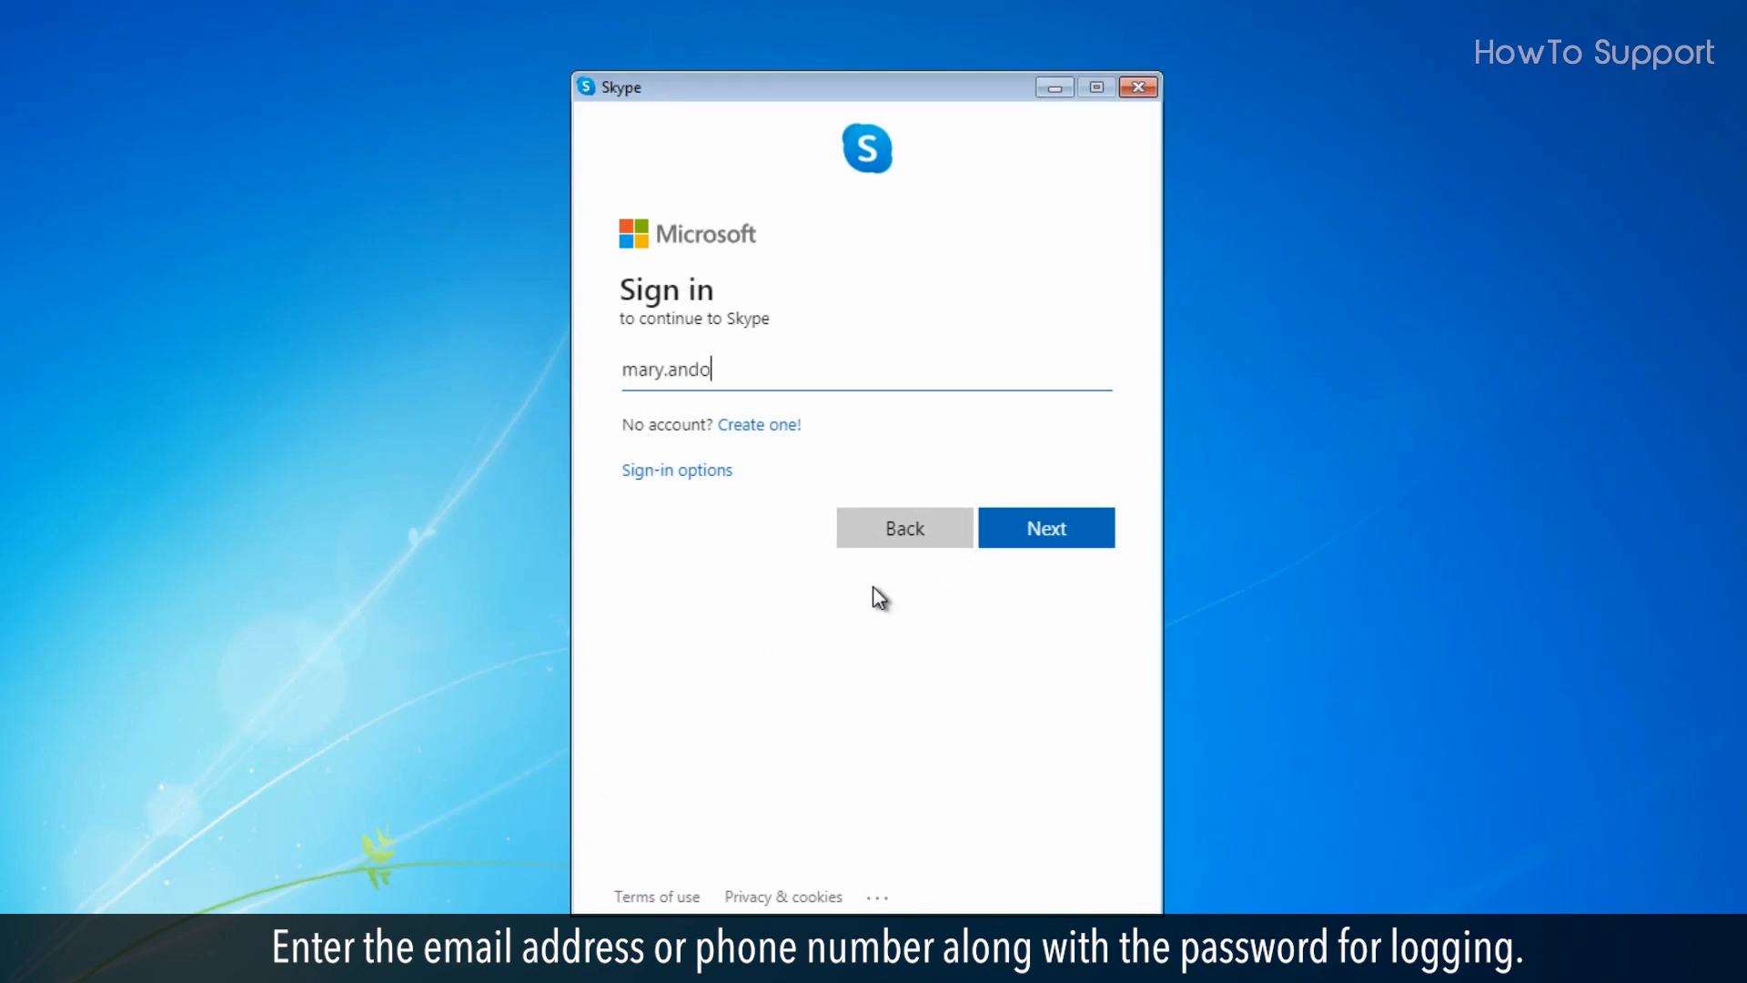
{"action": "left_click", "coordinate": [1046, 528]}
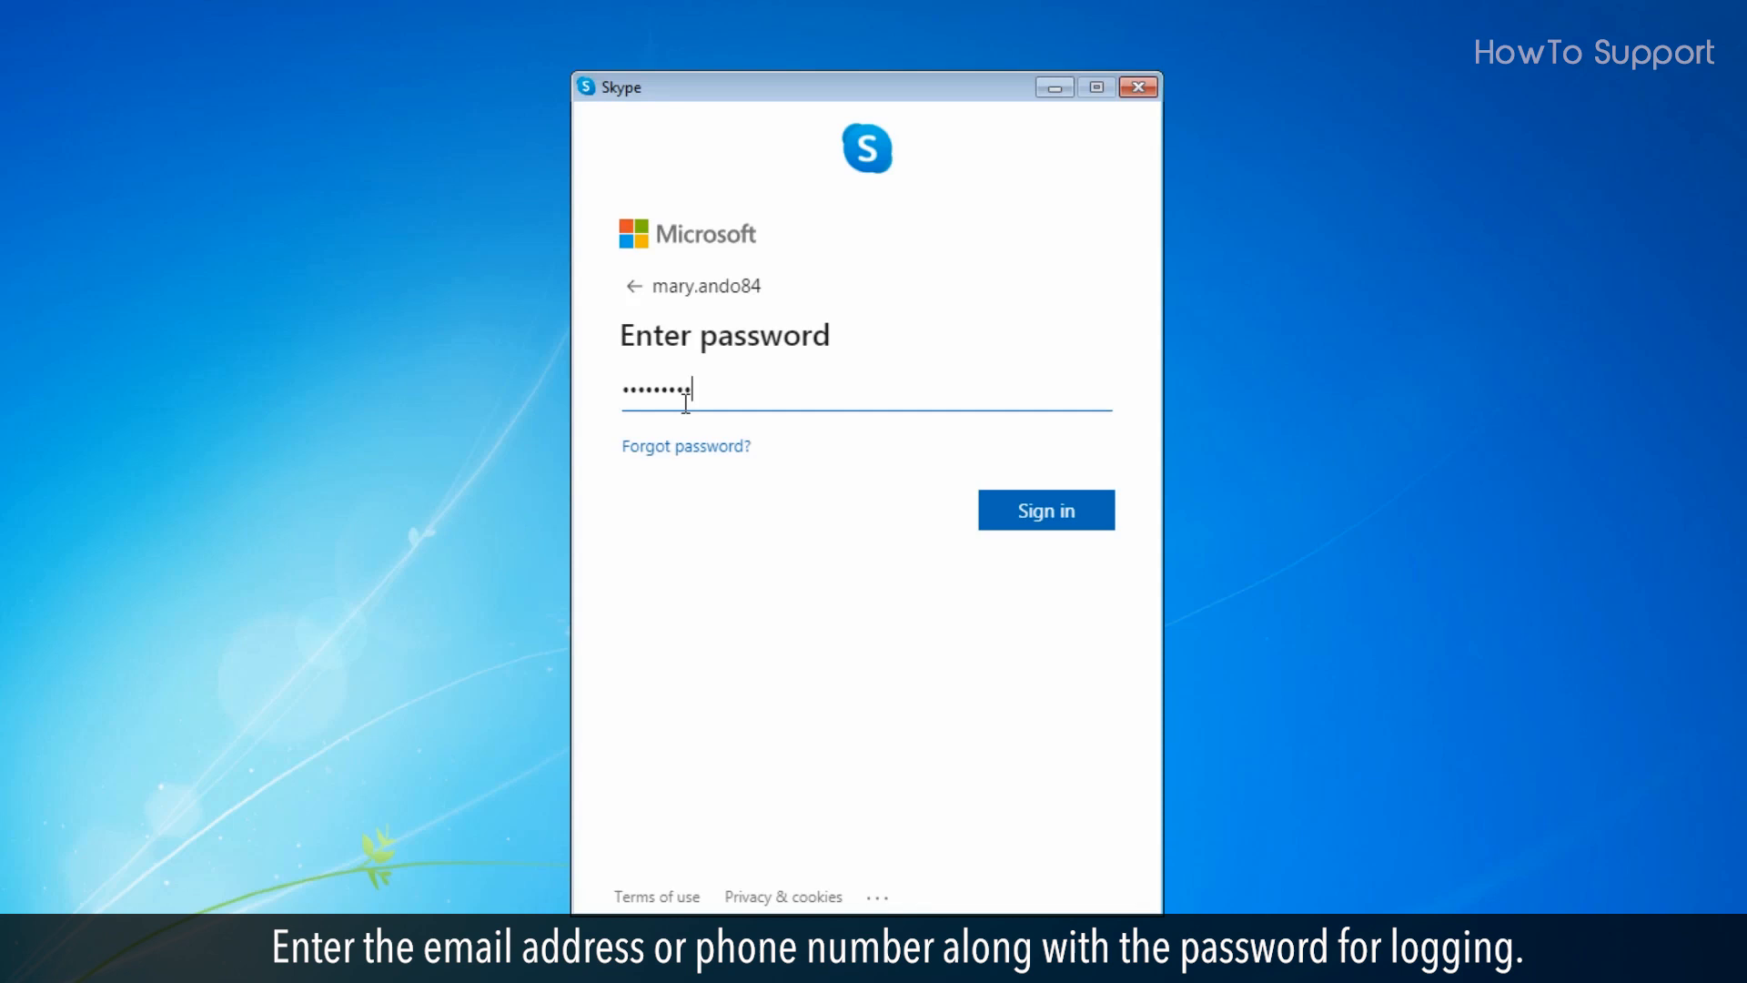
{"action": "left_click", "coordinate": [1047, 510]}
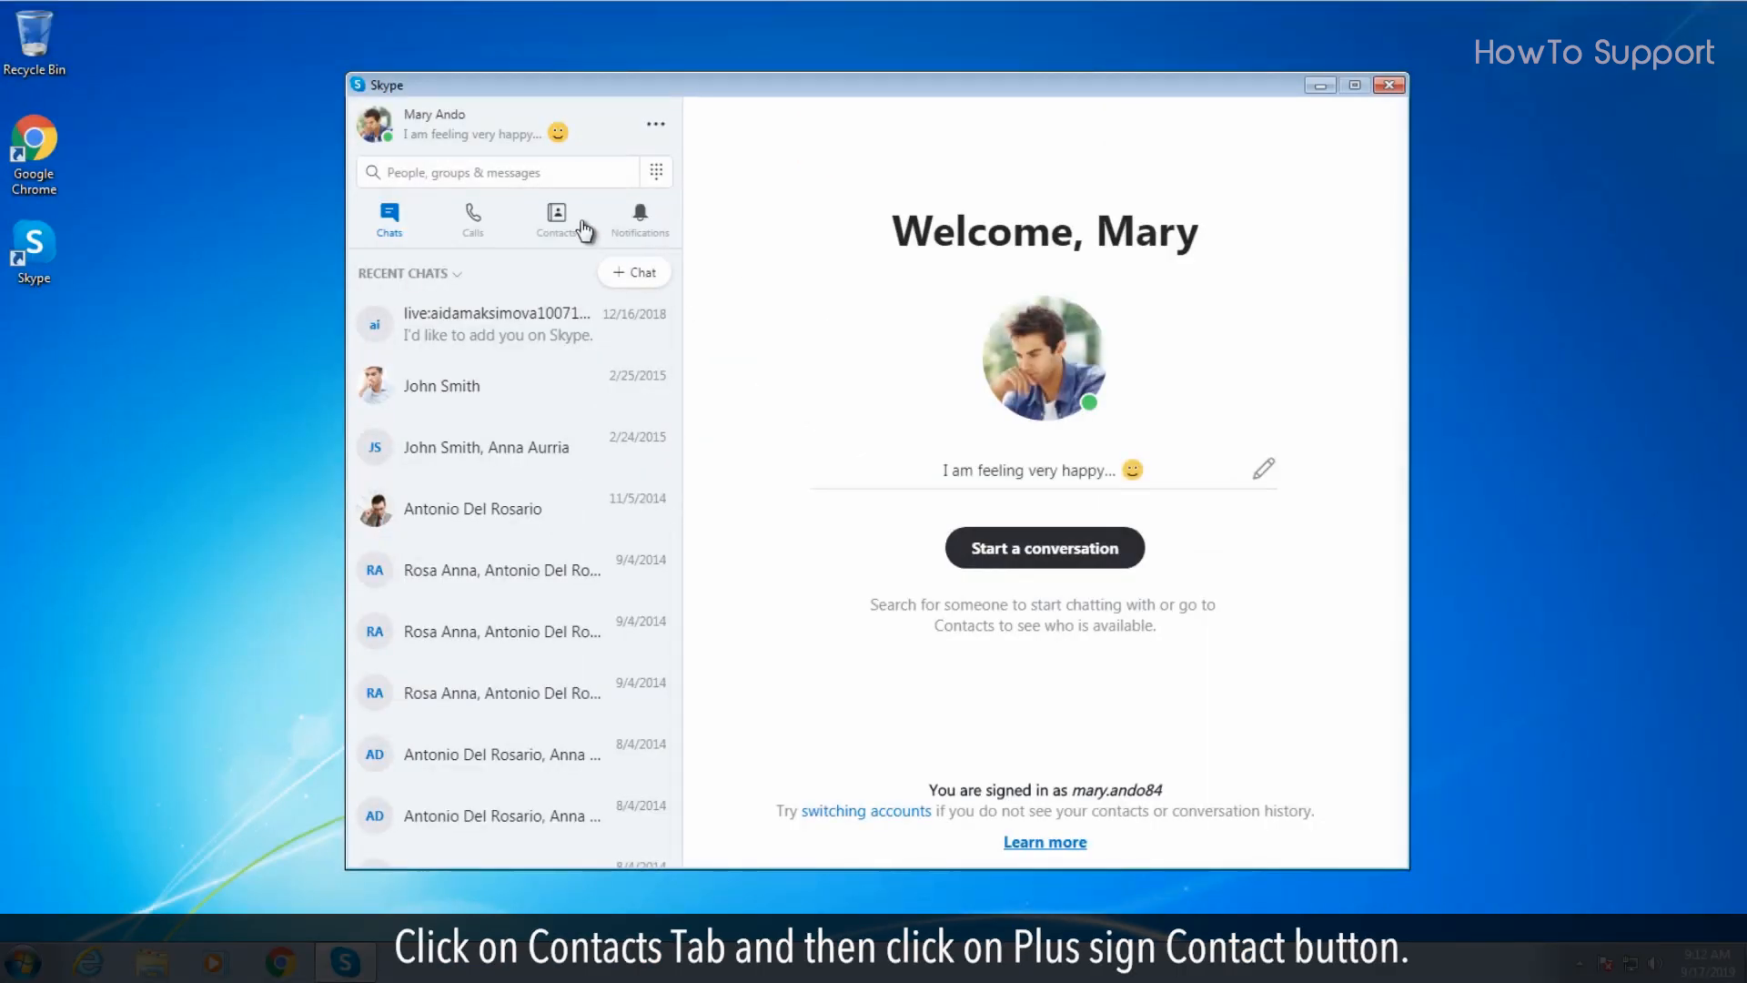
Show the My Contacts list and start adding a new contact
{"action": "left_click", "coordinate": [557, 215]}
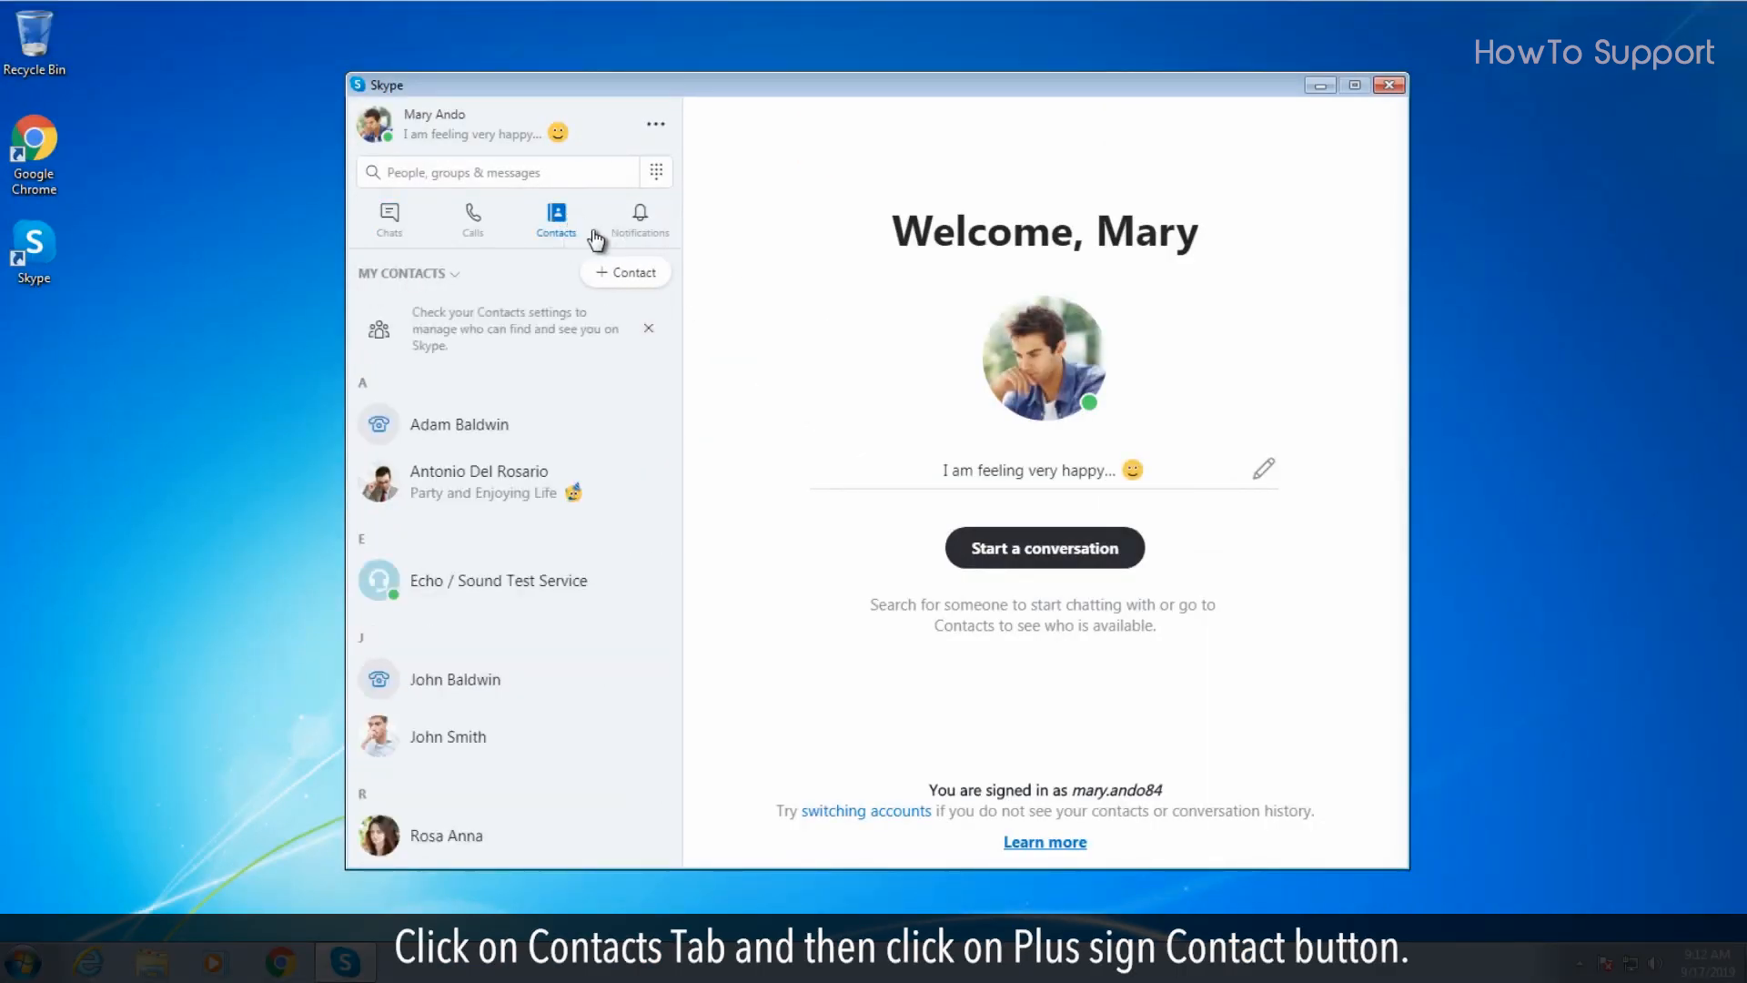
{"action": "left_click", "coordinate": [626, 273]}
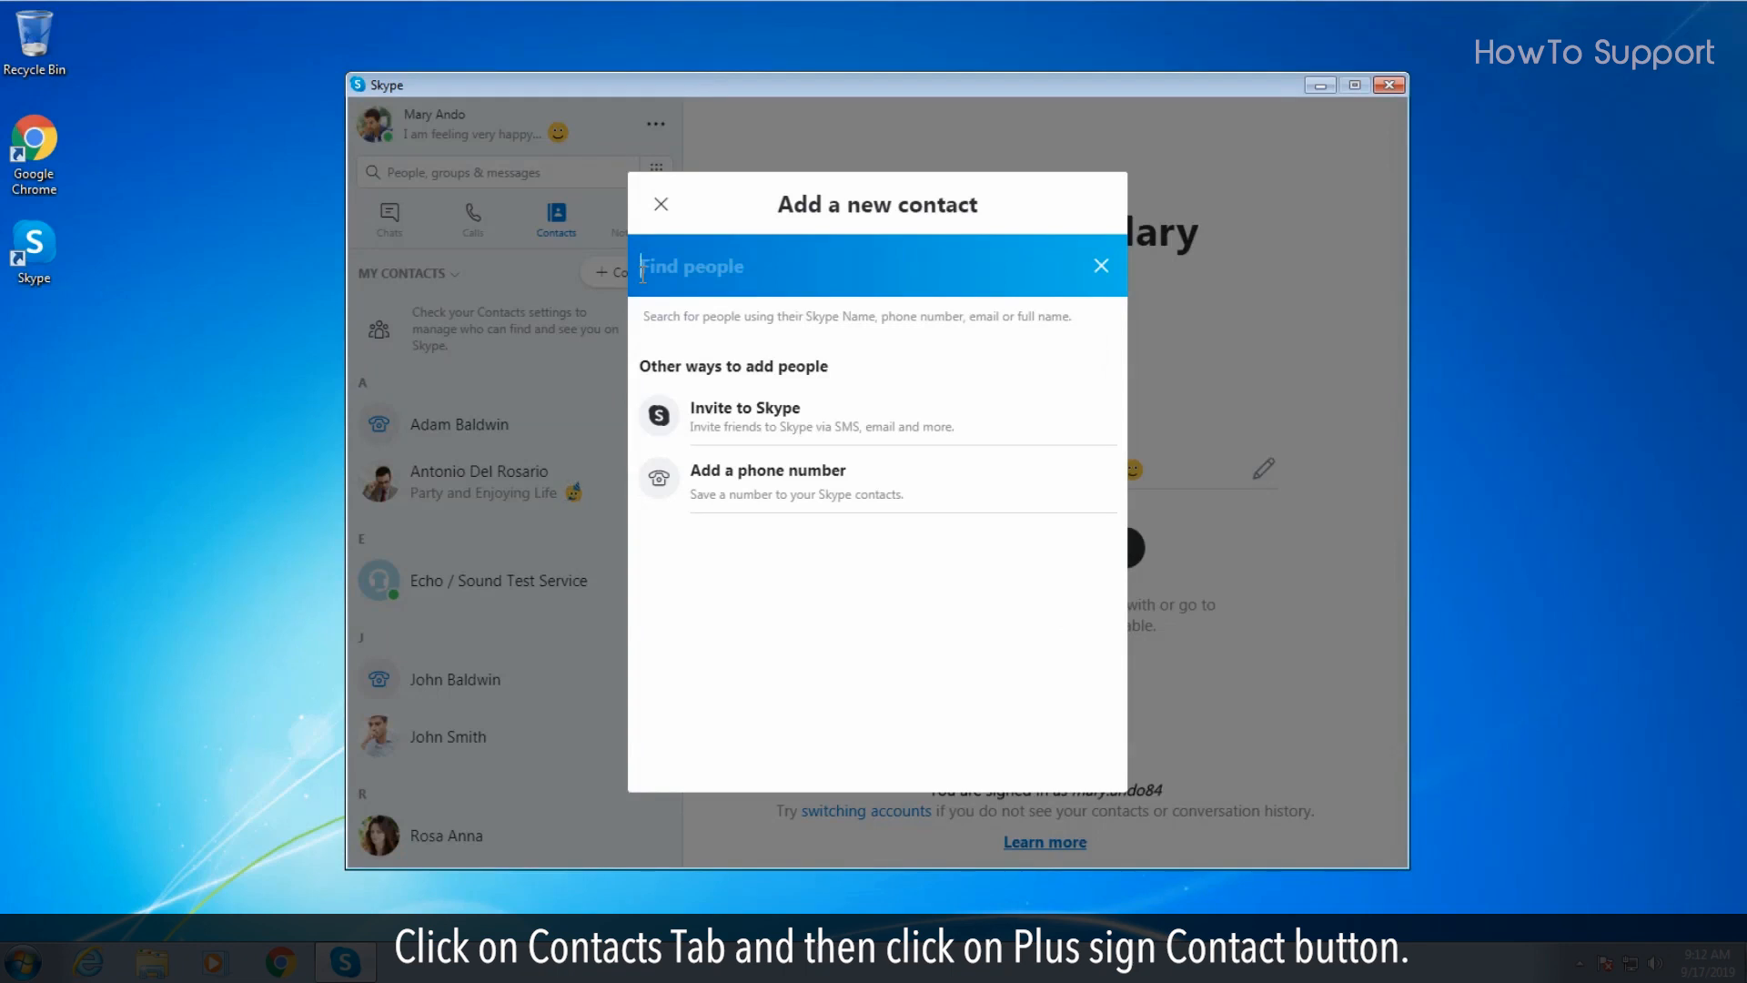
{"action": "type", "text": "a"}
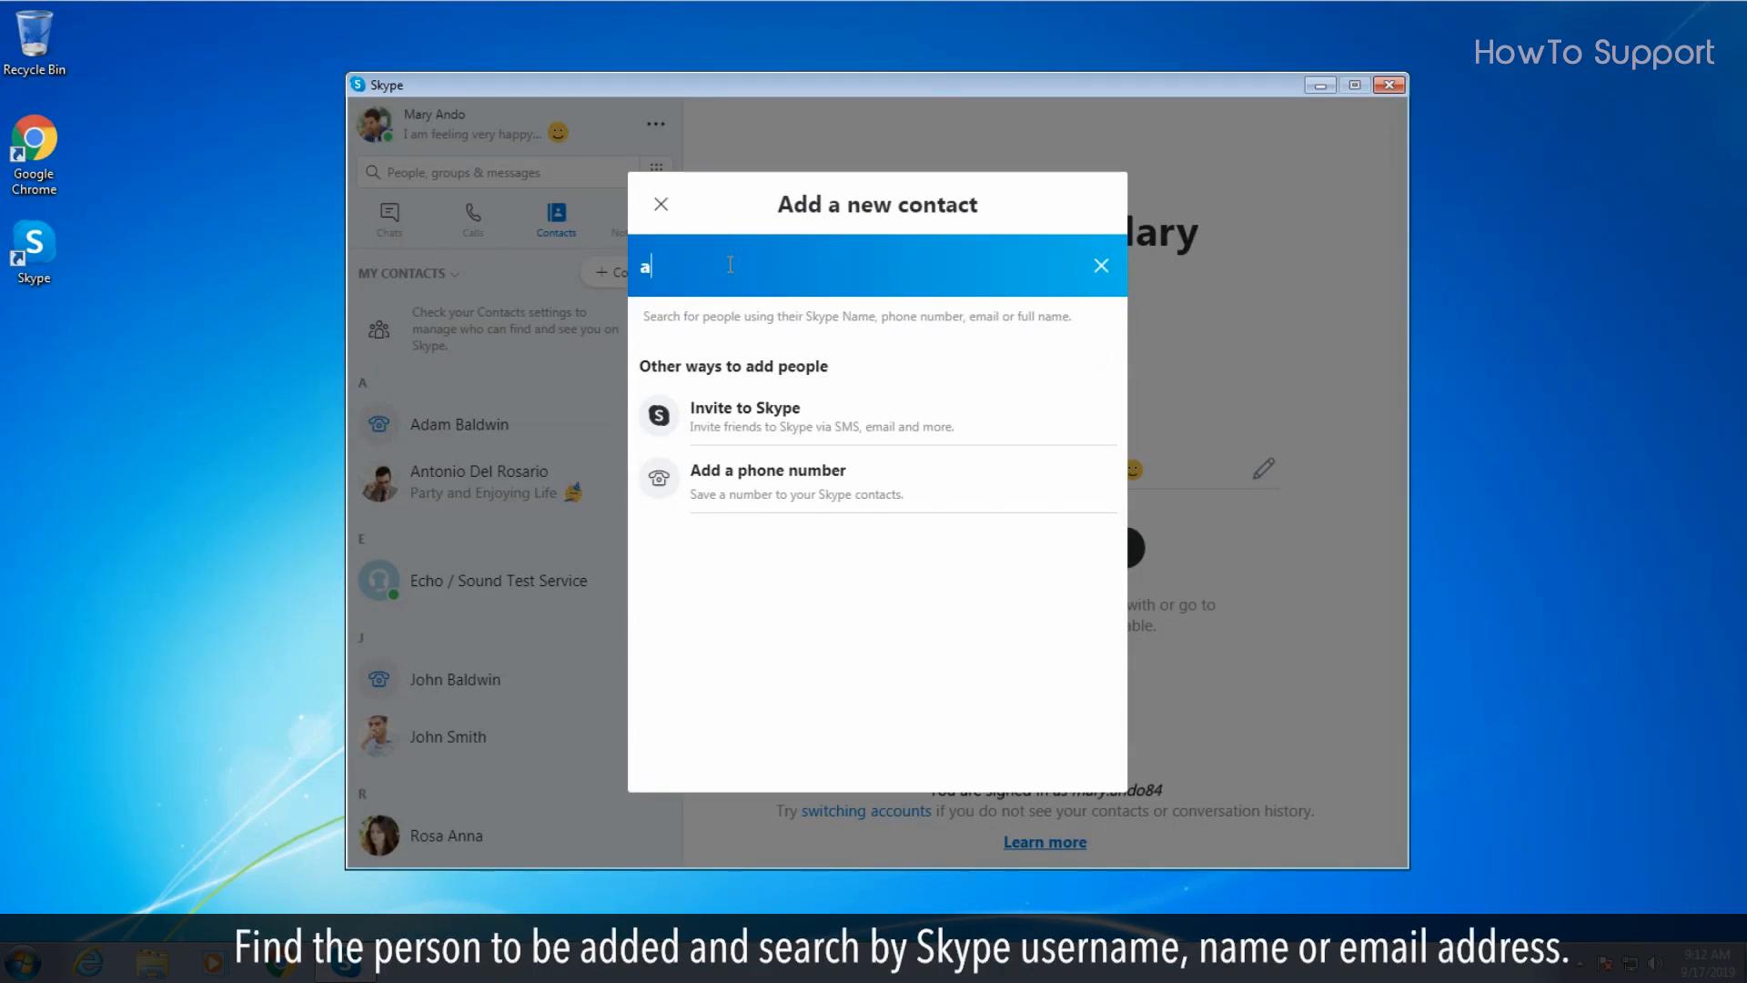
{"action": "type", "text": "nna.au"}
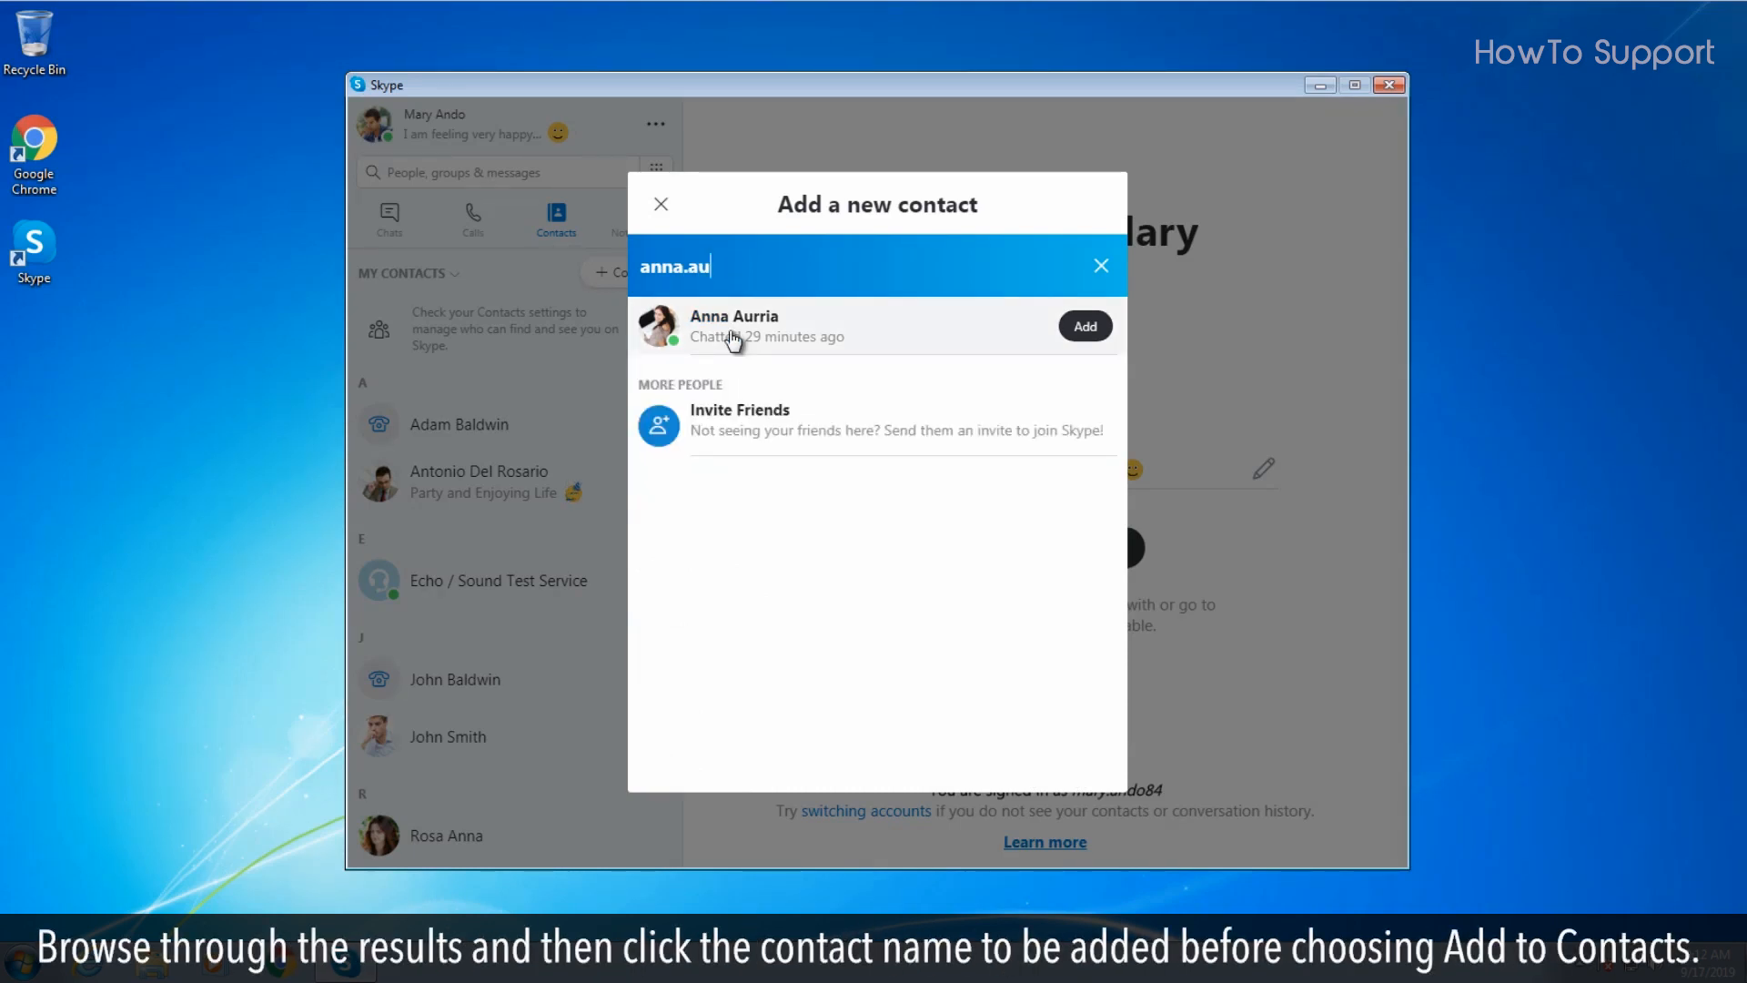
{"action": "left_click", "coordinate": [734, 326]}
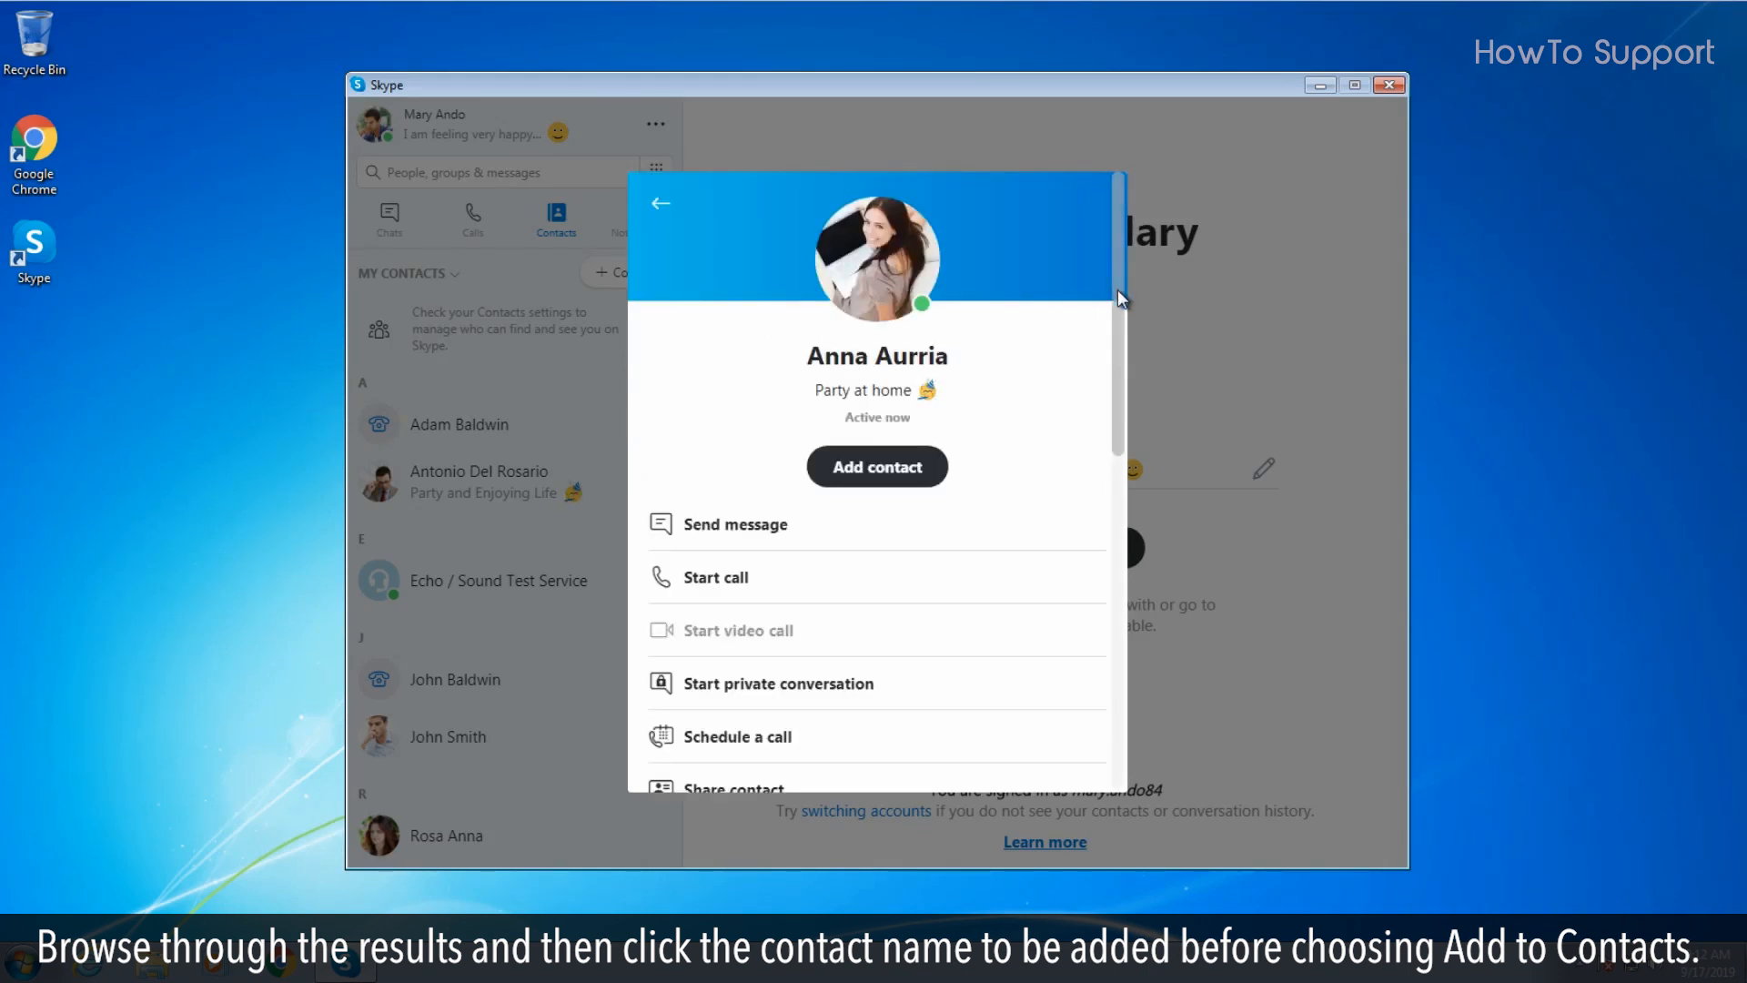
{"action": "mouse_move", "coordinate": [859, 472]}
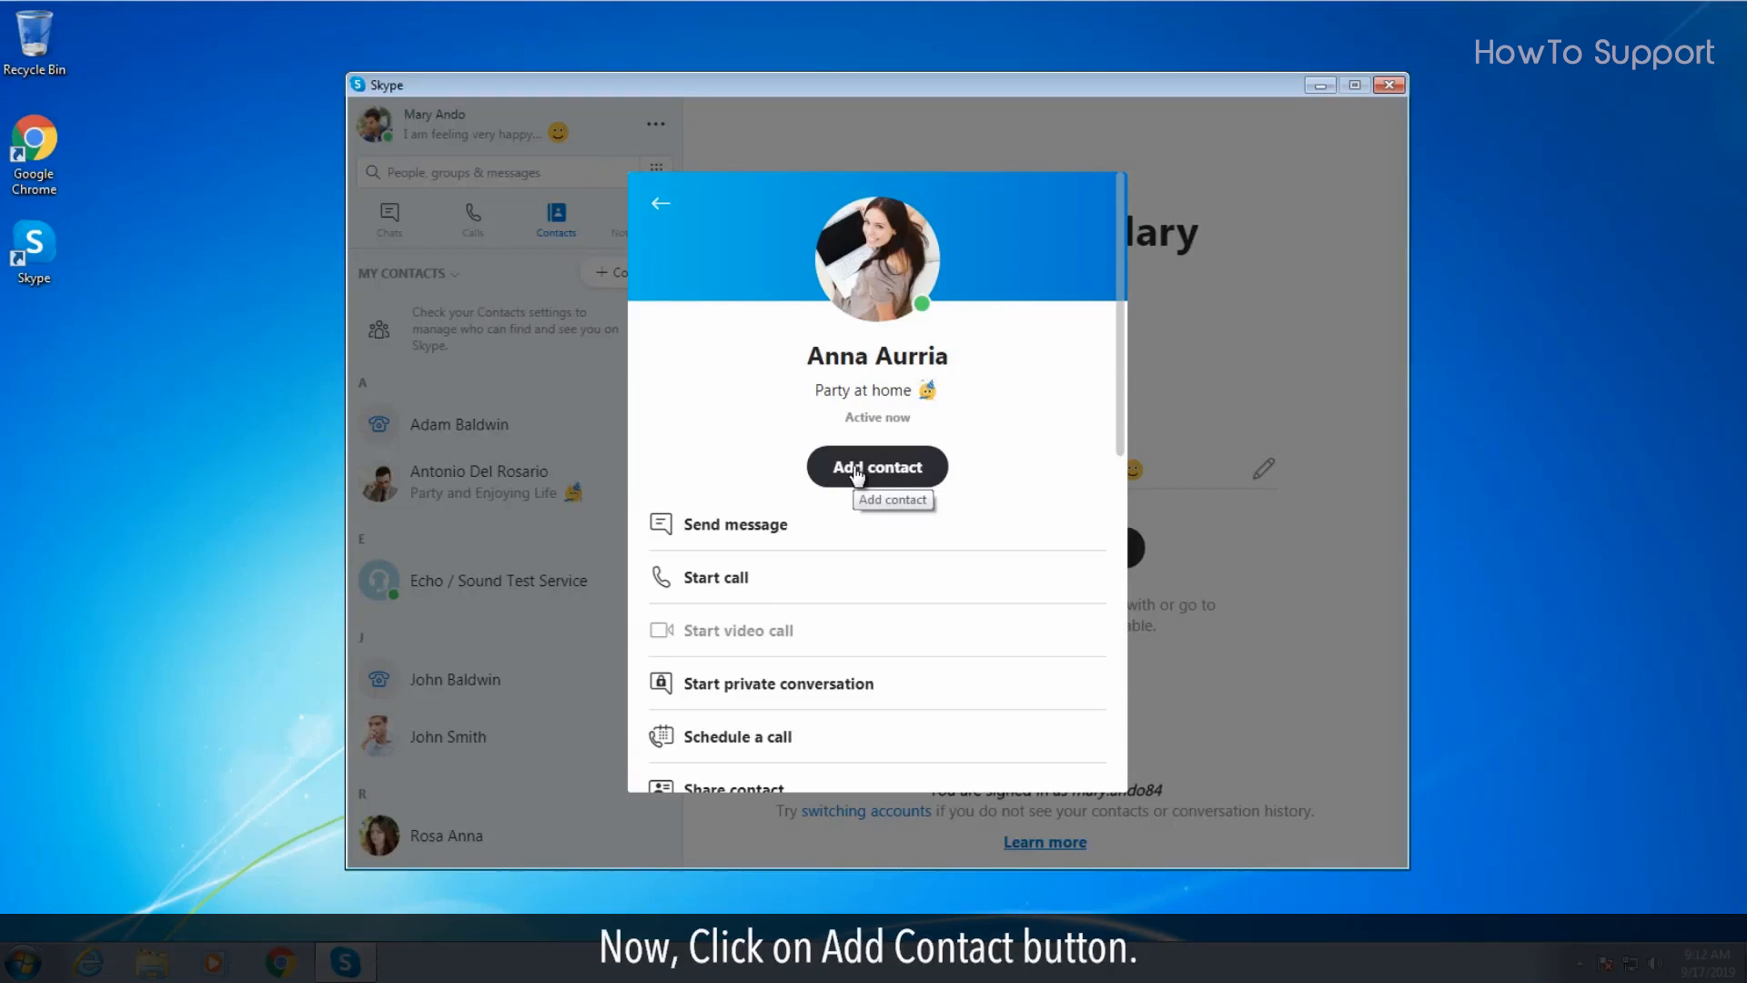
{"action": "left_click", "coordinate": [877, 466]}
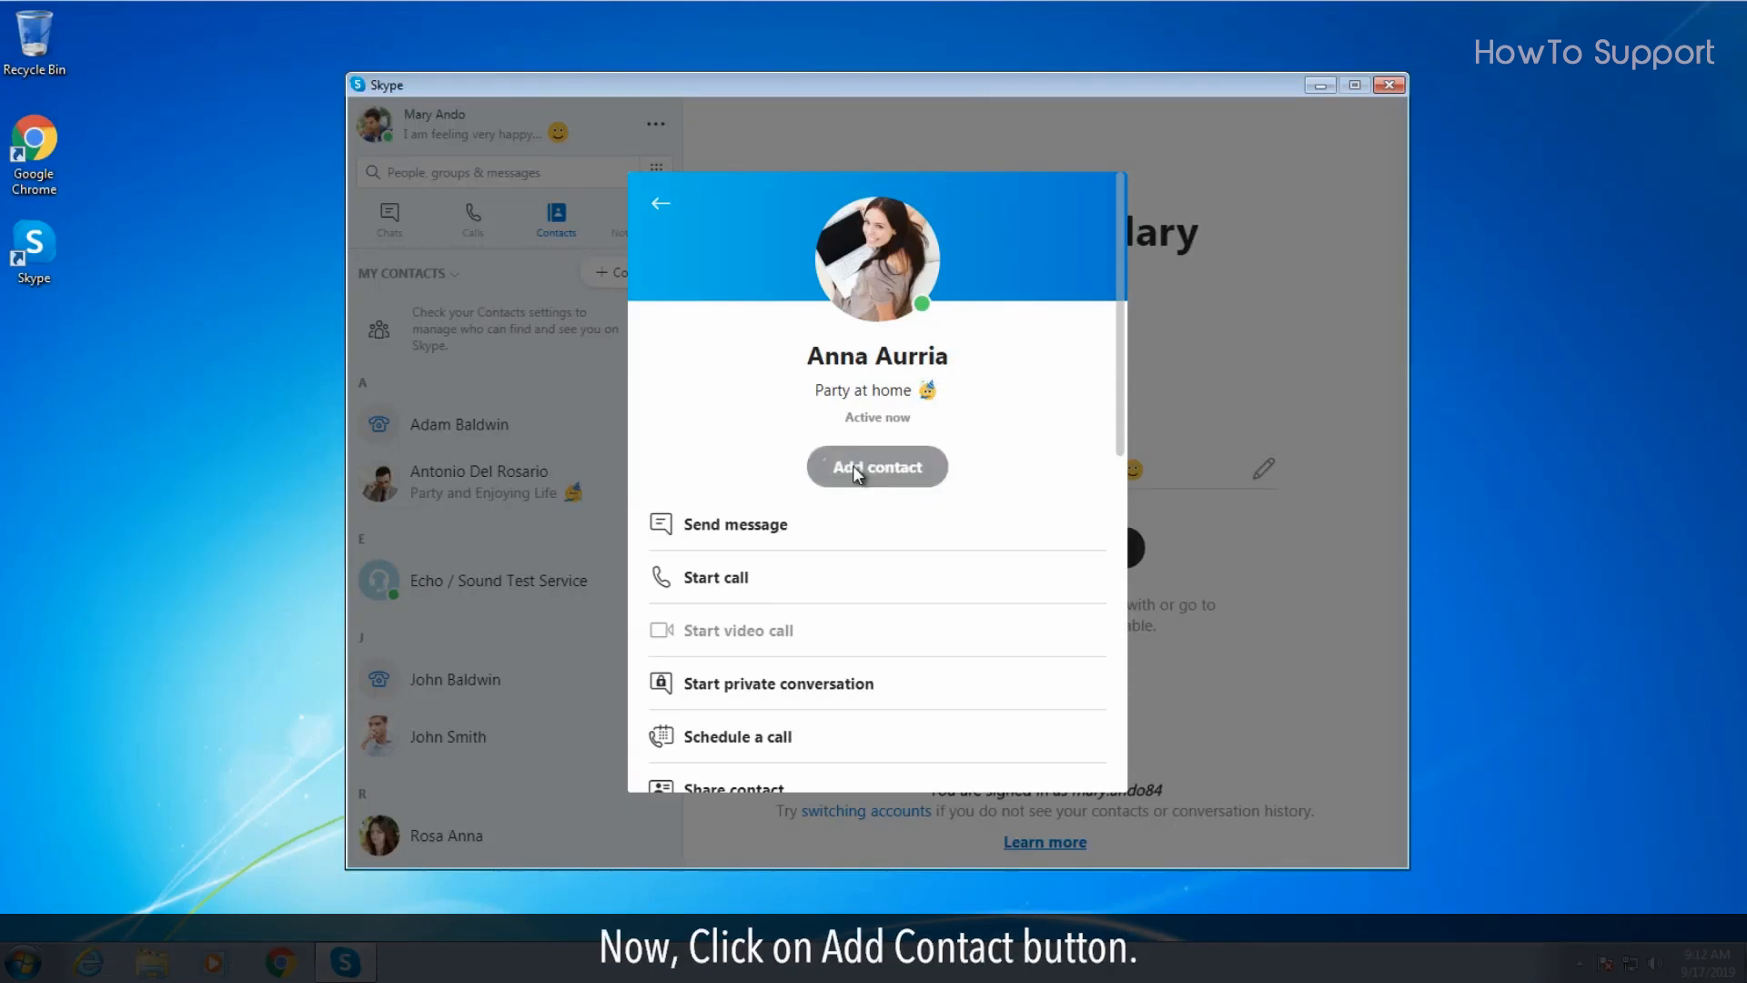
{"action": "left_click", "coordinate": [877, 465]}
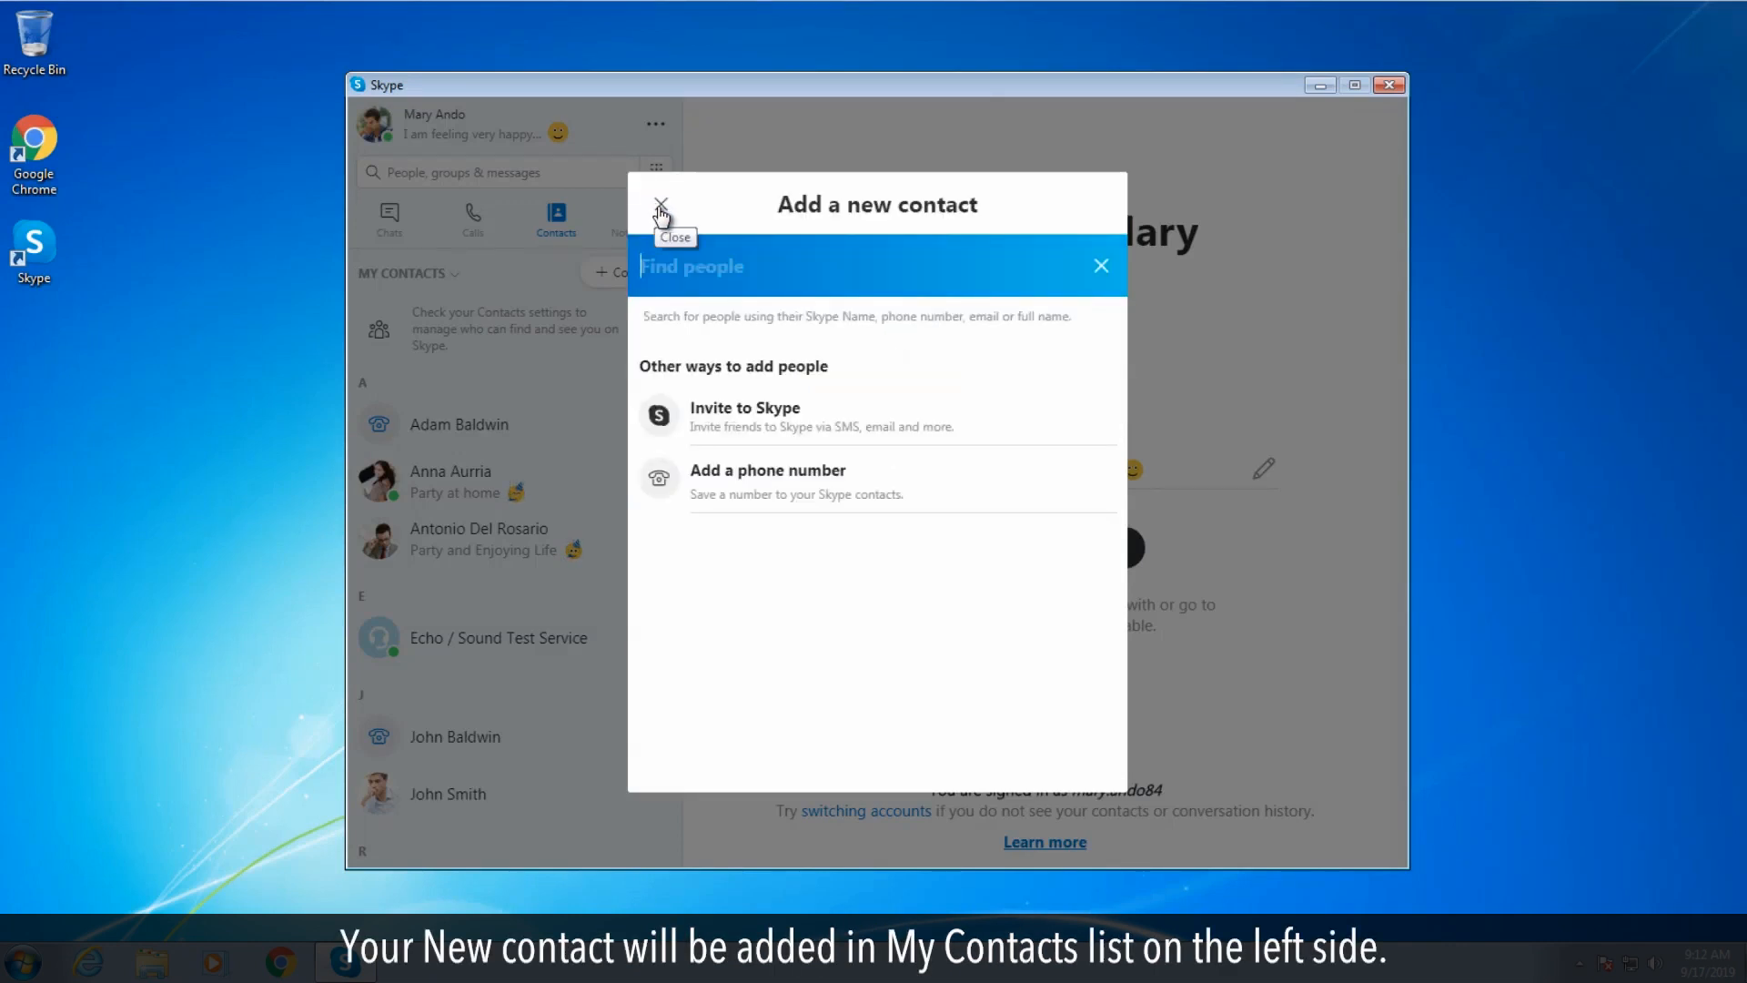
{"action": "left_click", "coordinate": [662, 204]}
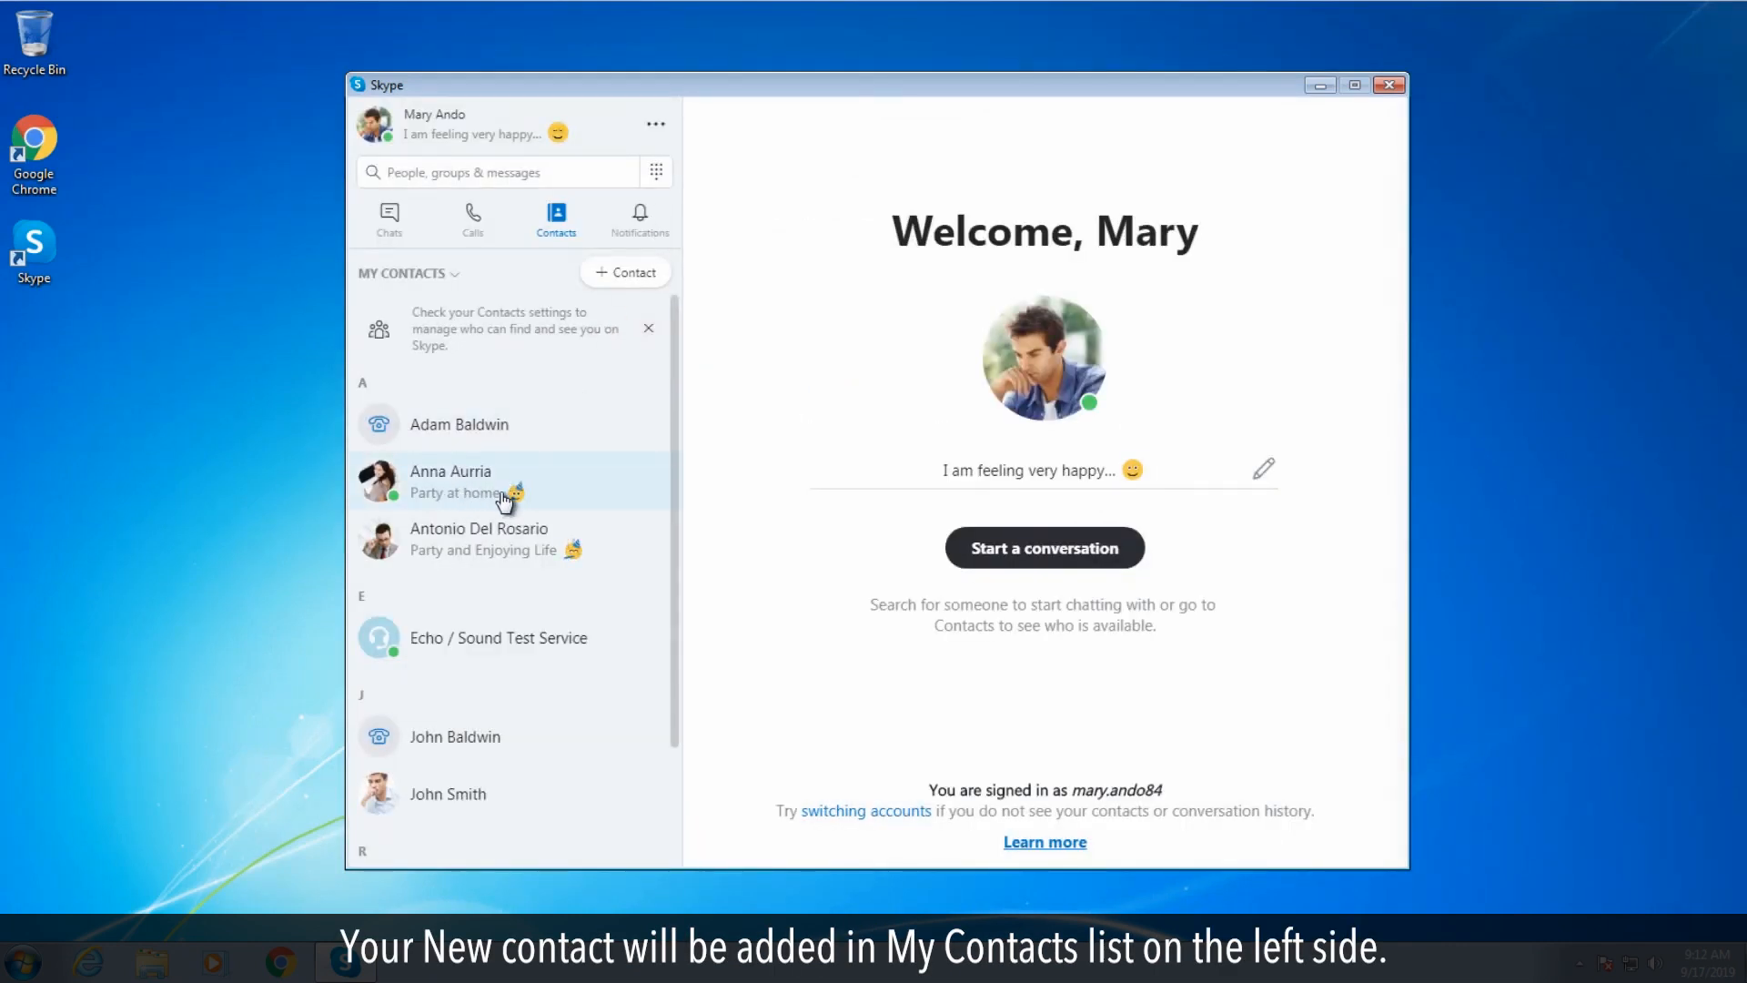
{"action": "mouse_move", "coordinate": [460, 495]}
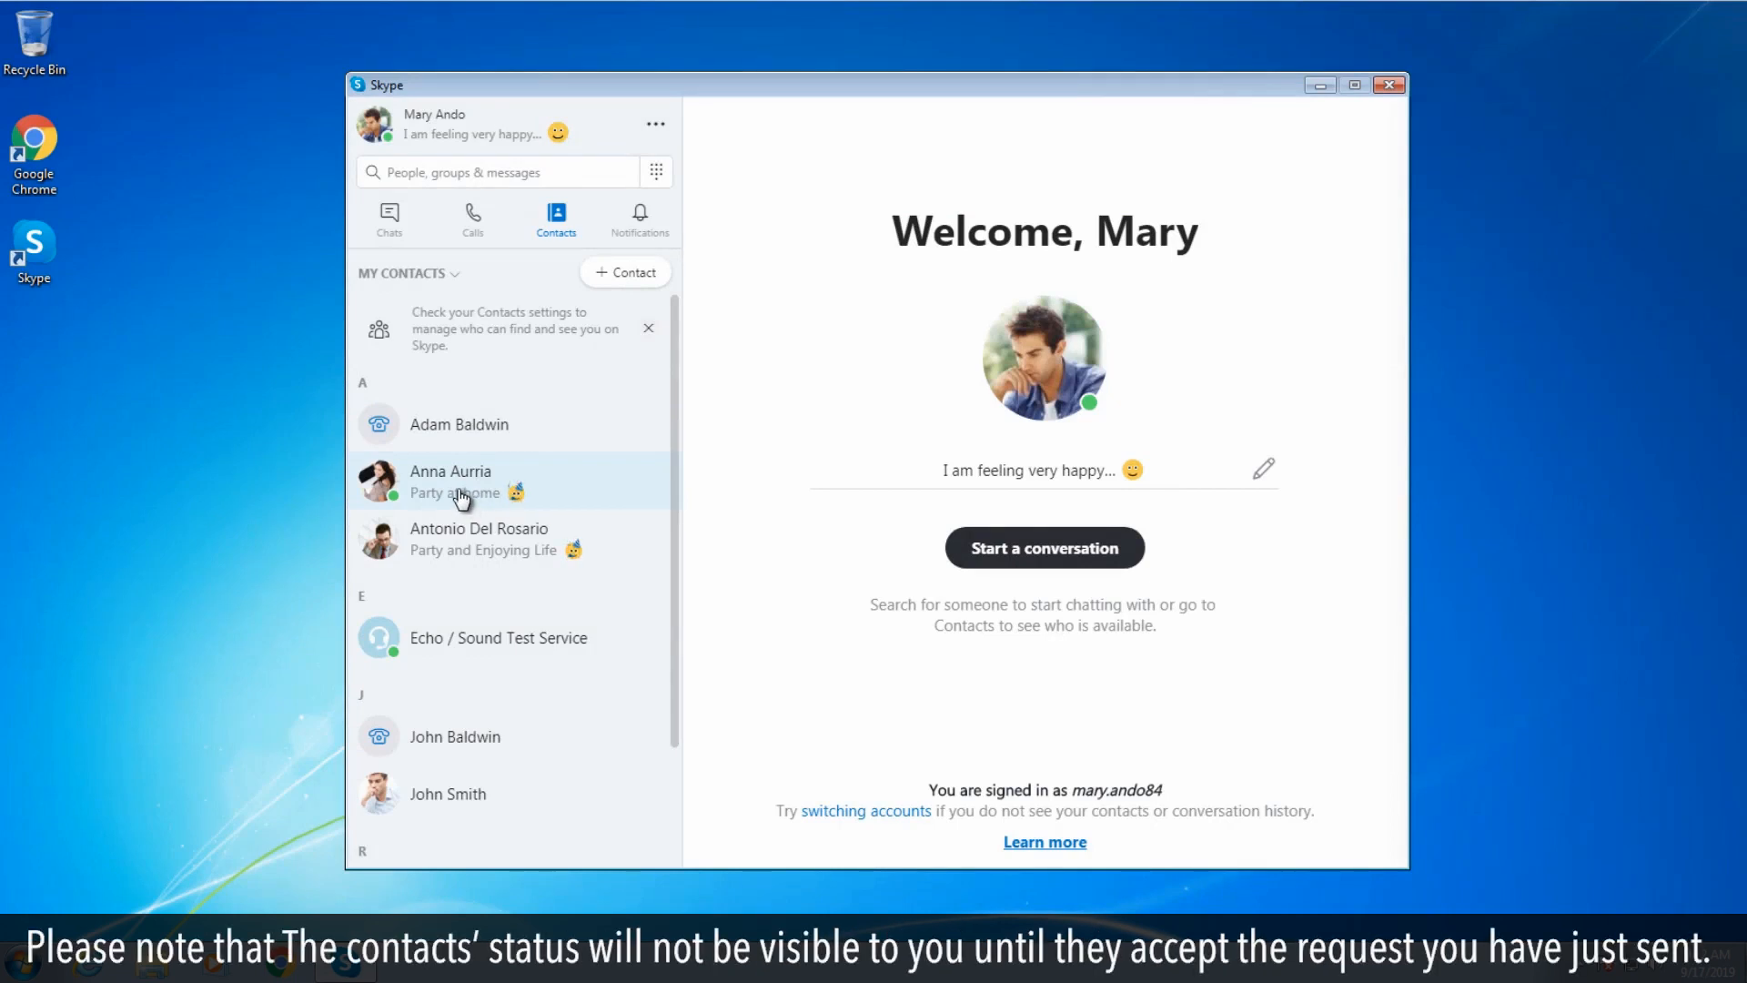